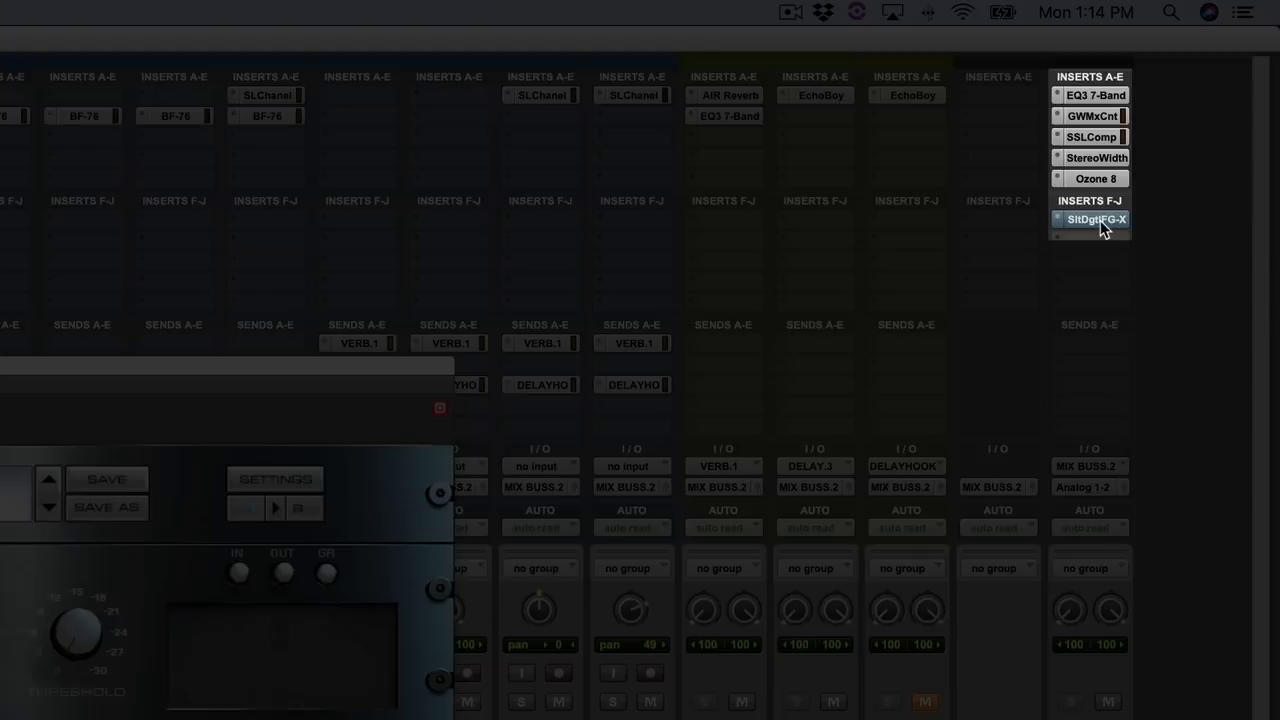
mouse_move(1095, 219)
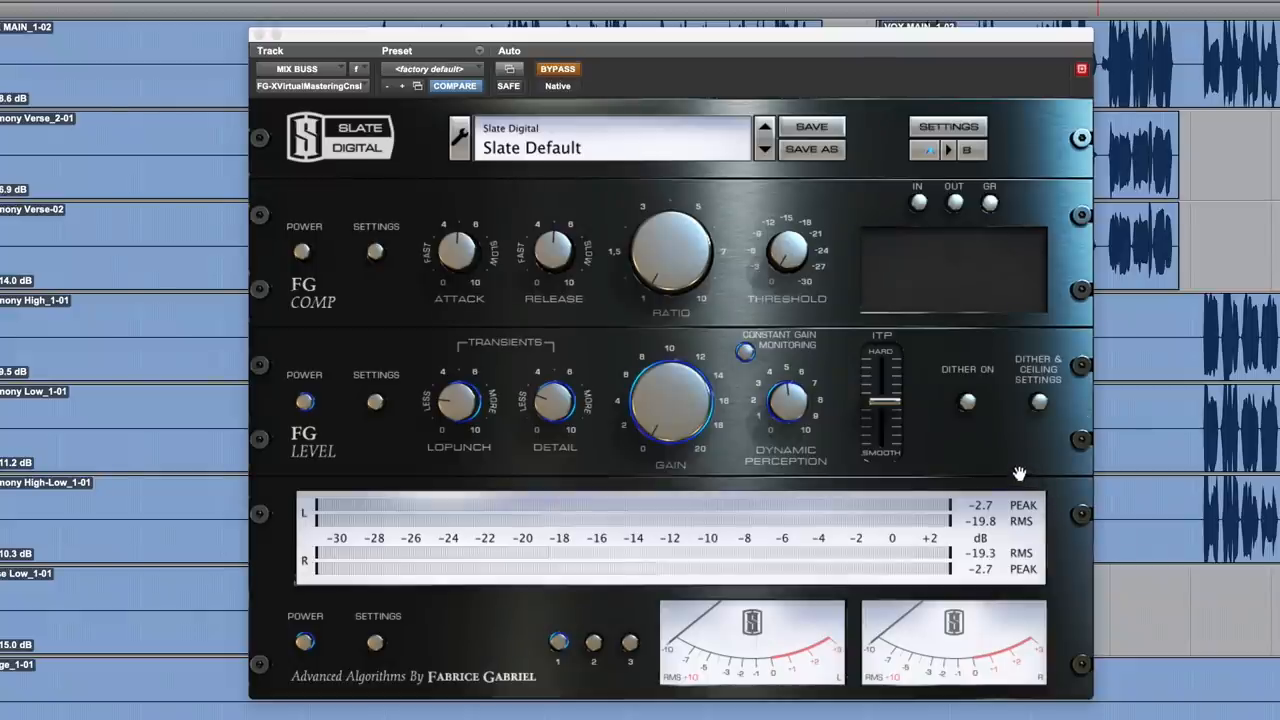
mouse_move(843, 477)
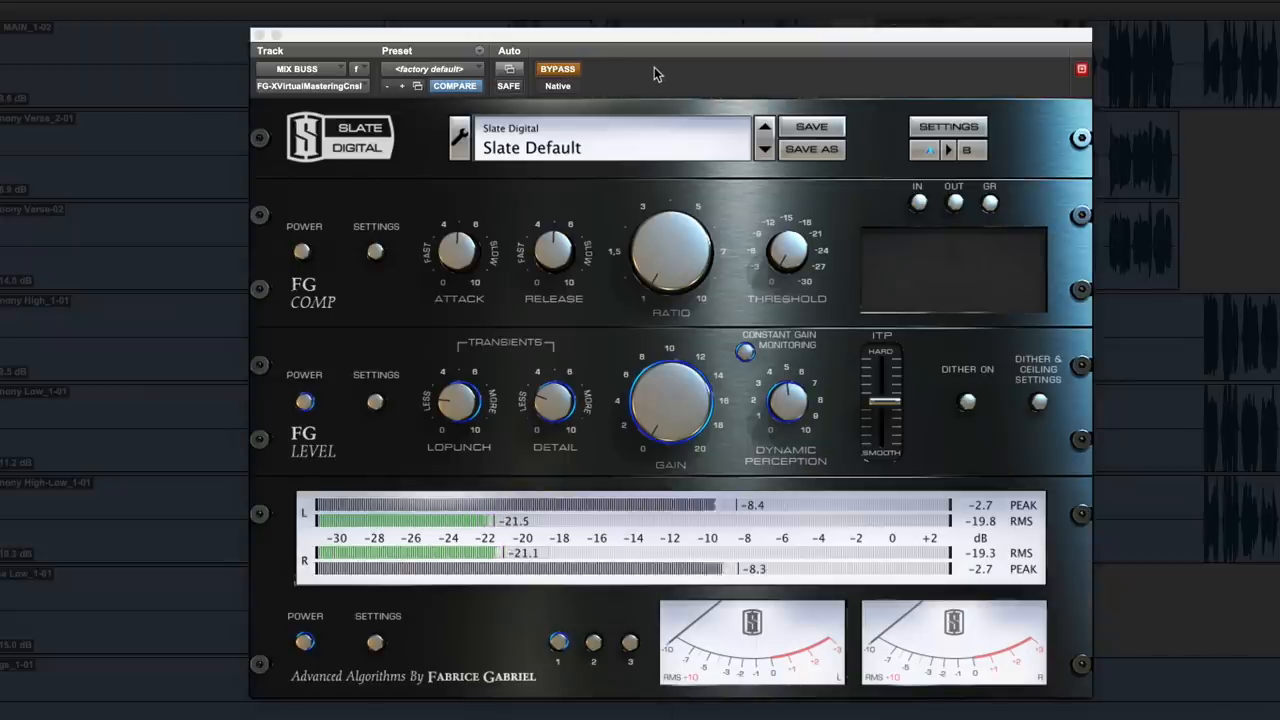
A/B the mix by toggling FG-X bypass four times, ending with FG-X active.
click(557, 68)
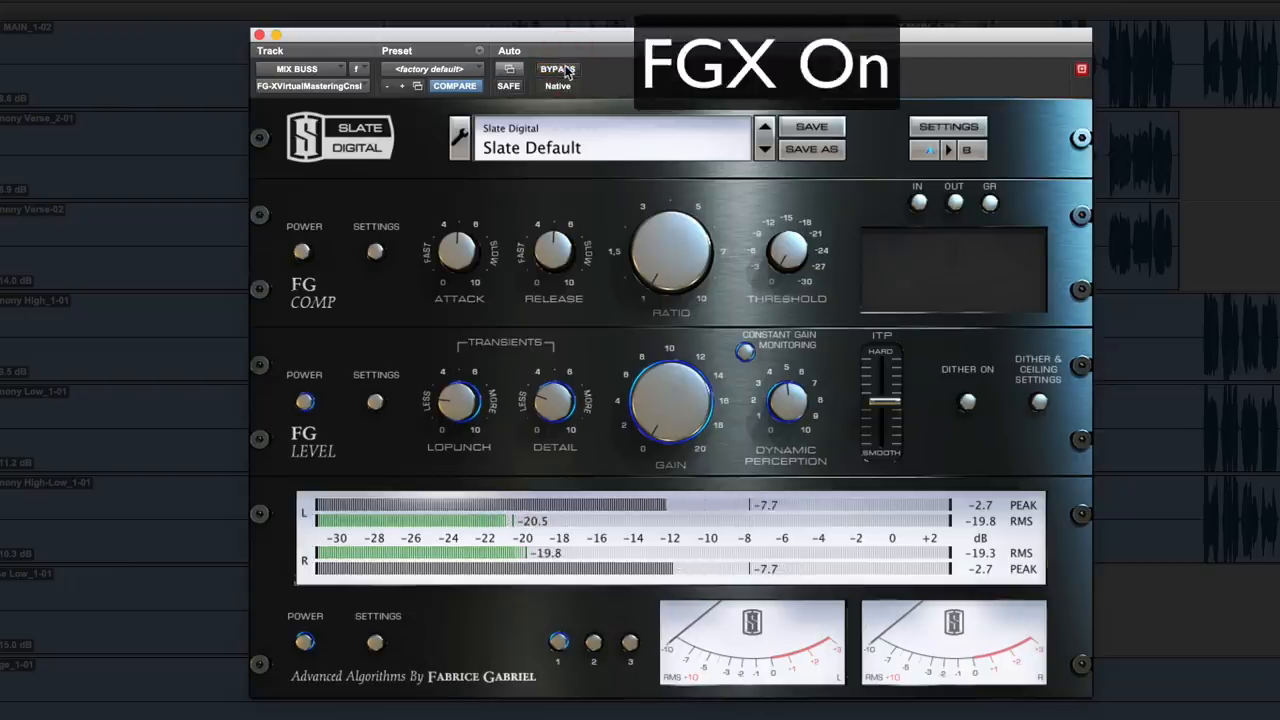
click(557, 69)
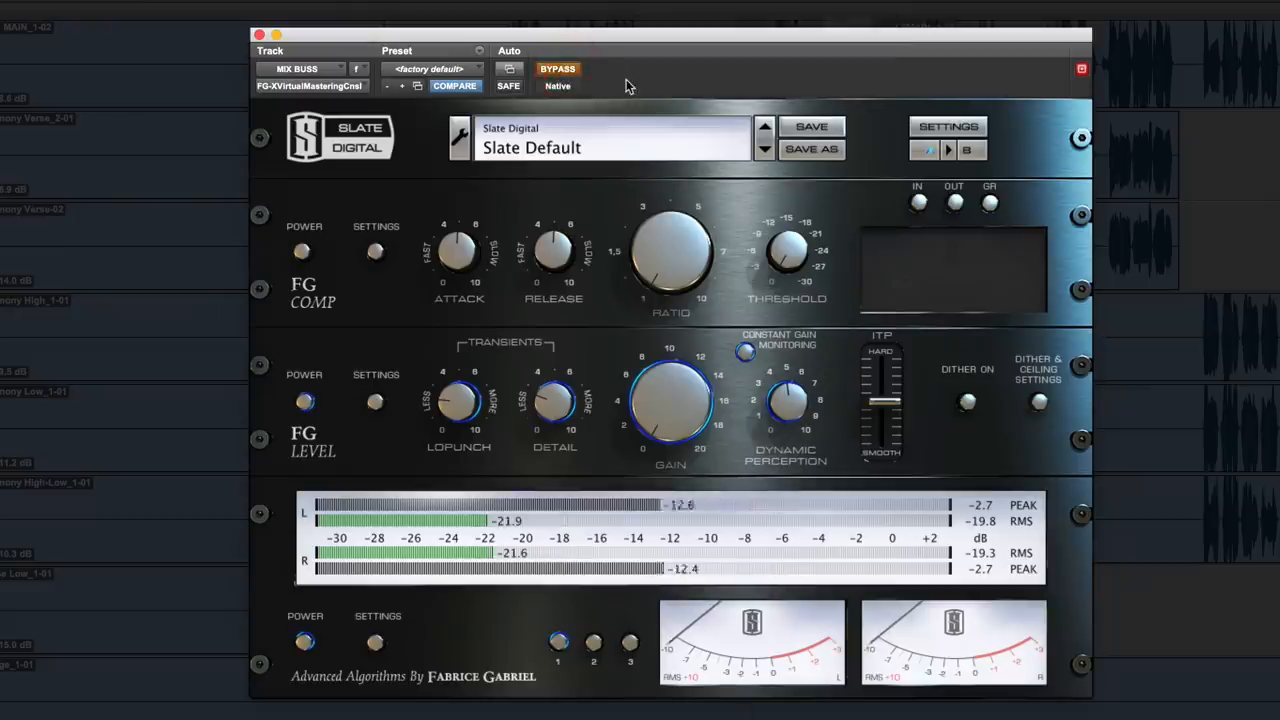
click(557, 69)
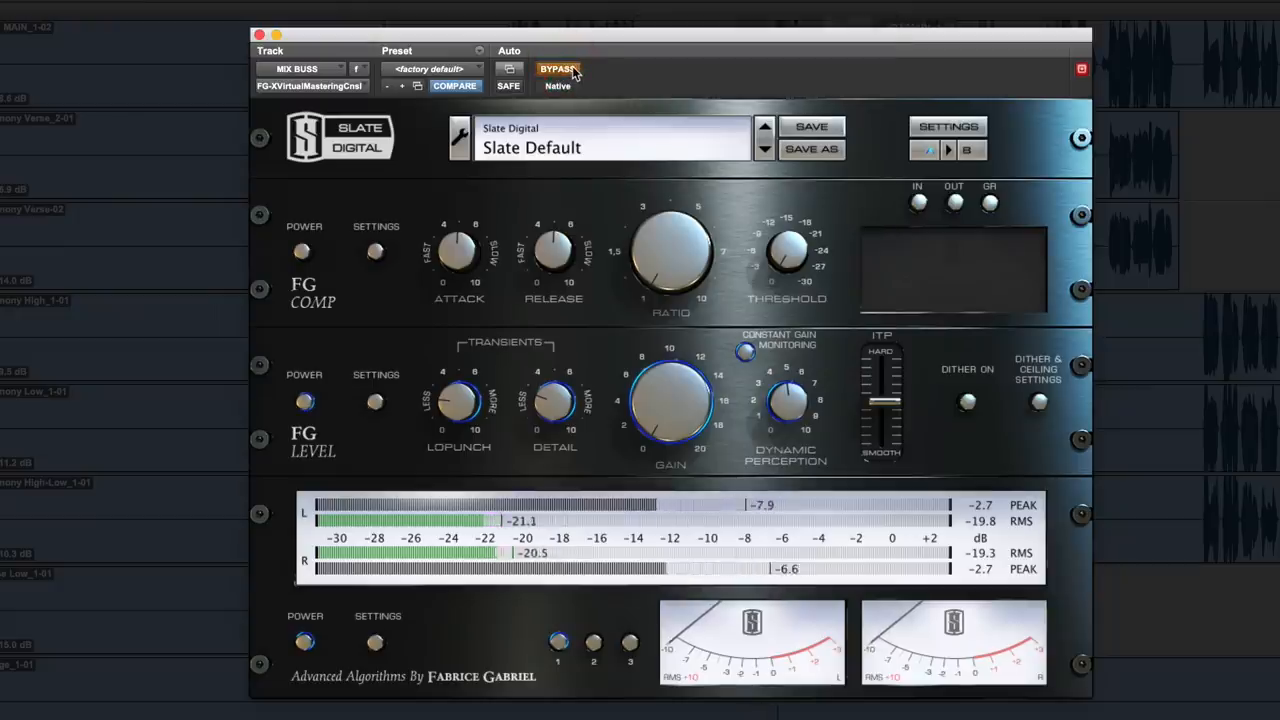
click(557, 69)
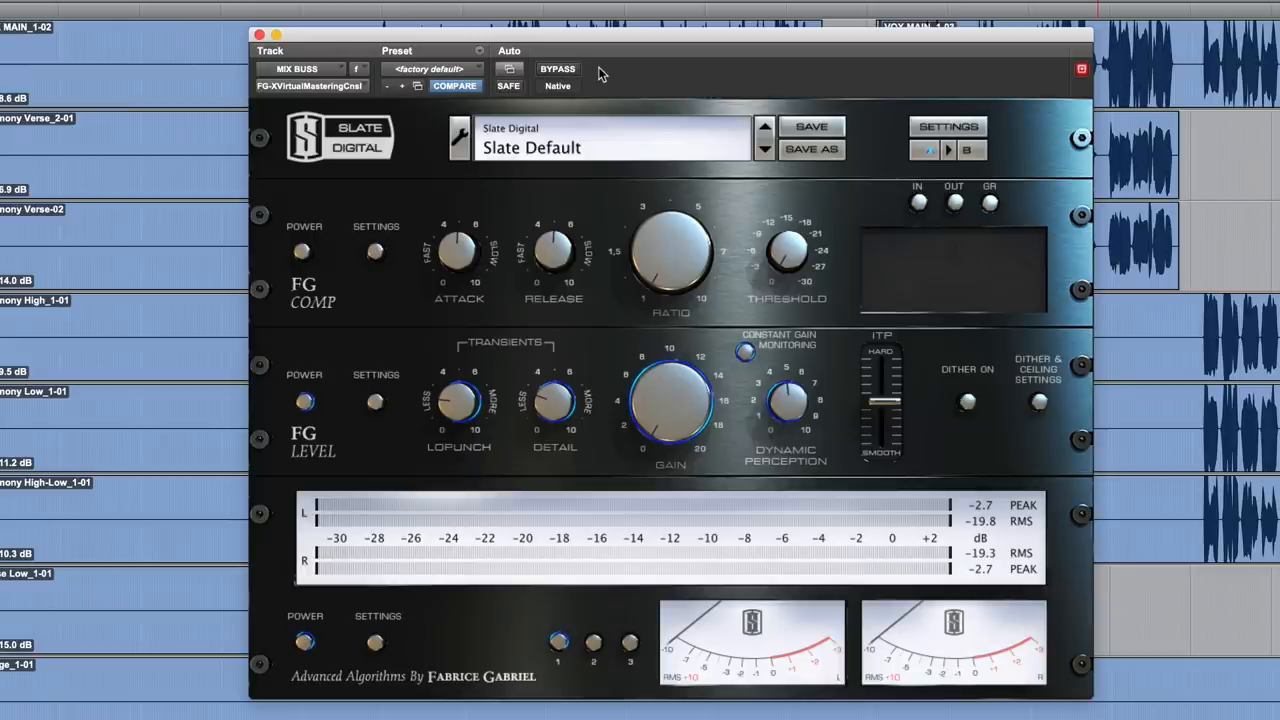
click(558, 68)
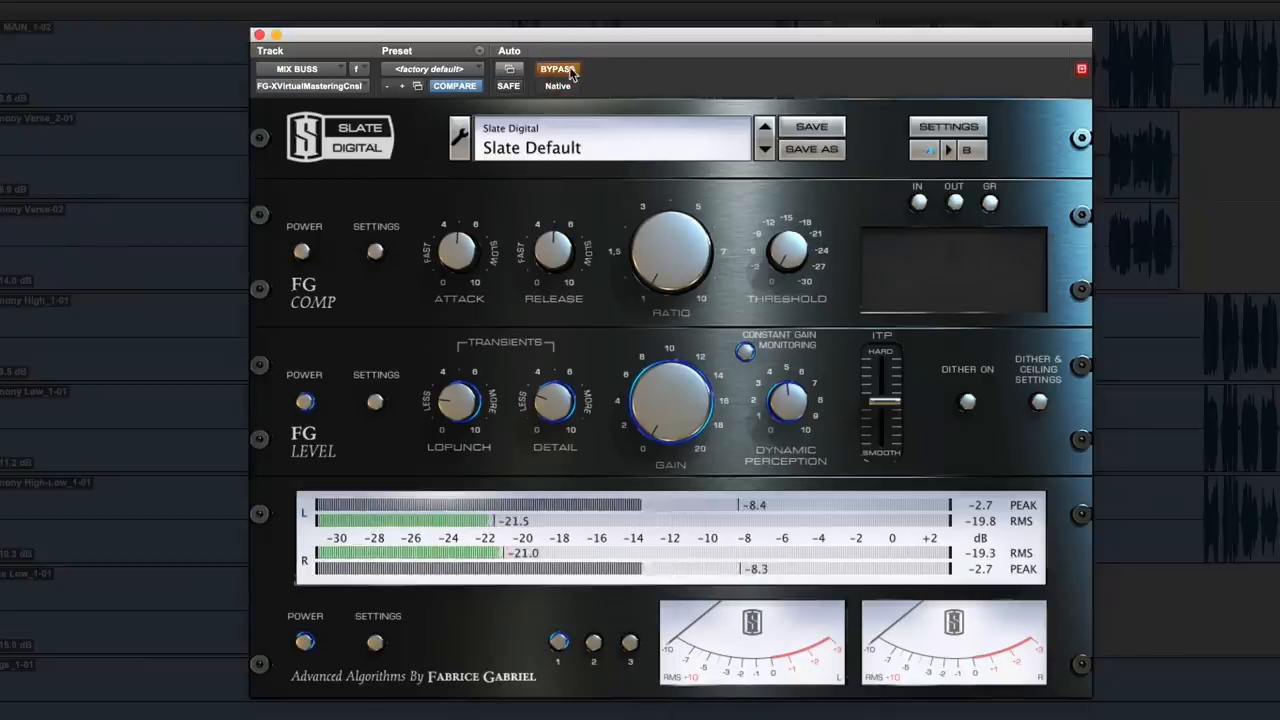
click(557, 69)
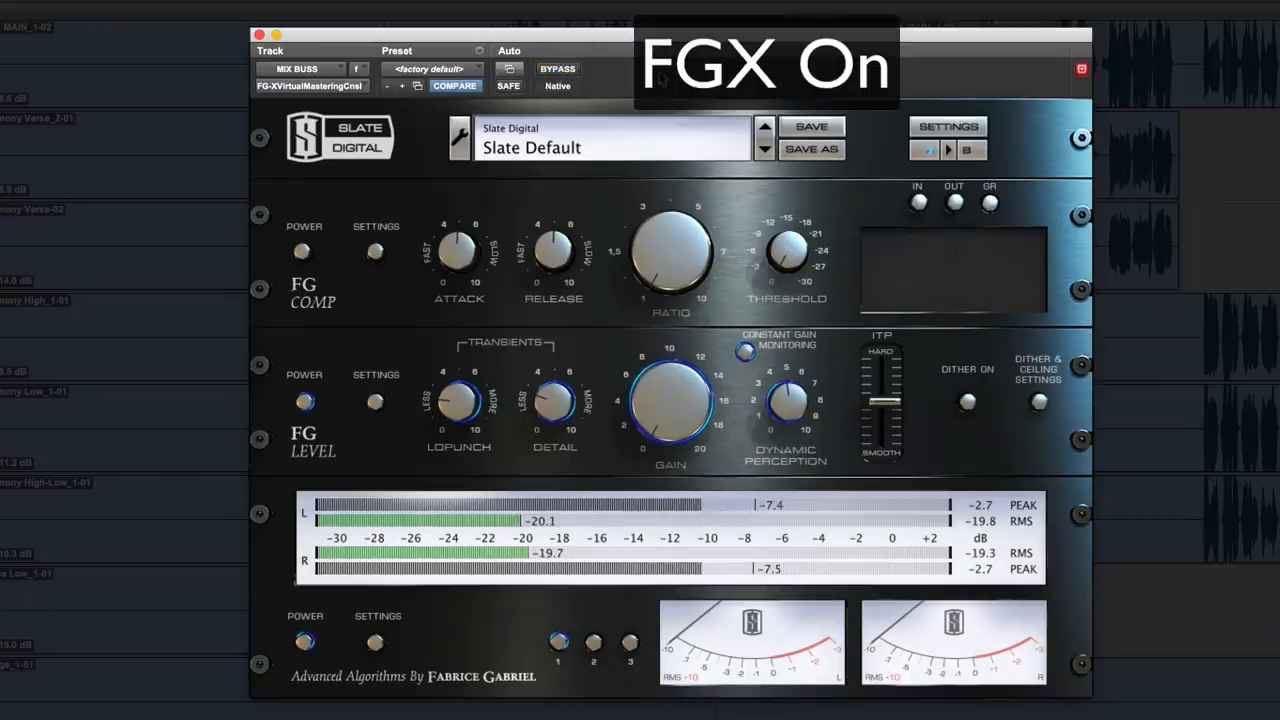
click(558, 69)
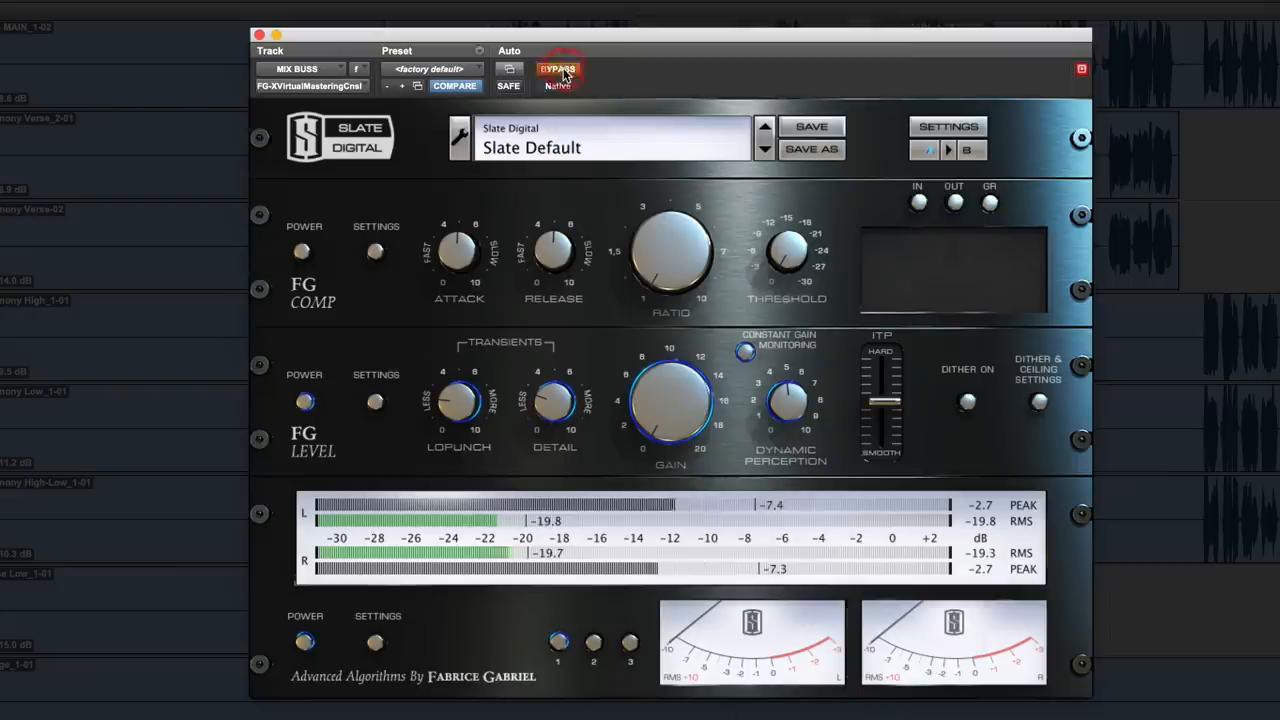
click(558, 69)
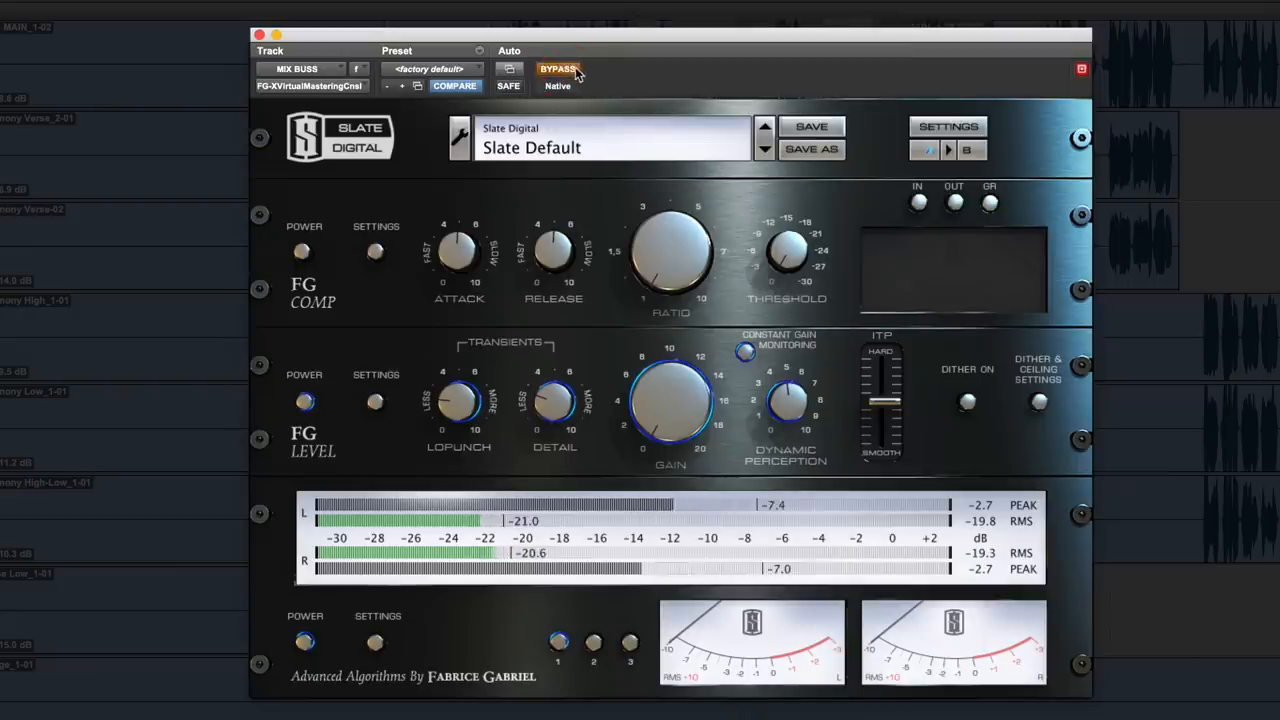
click(558, 69)
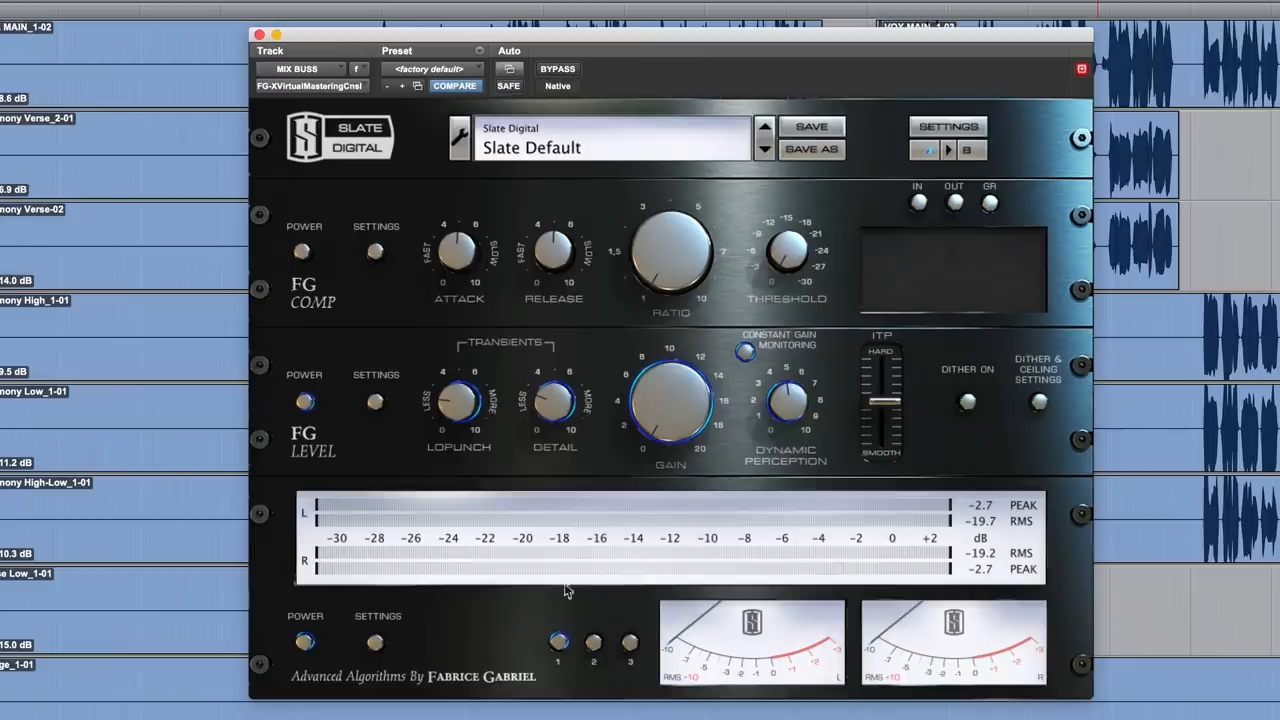
click(303, 252)
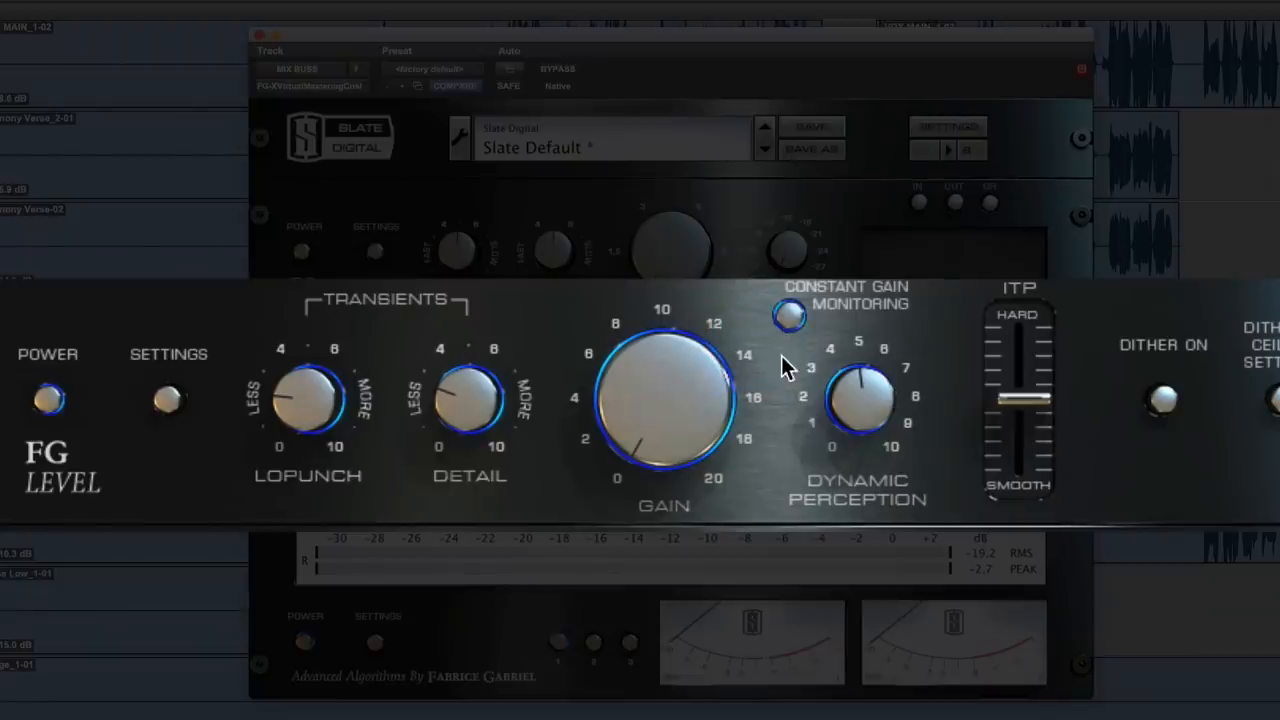
mouse_move(780, 460)
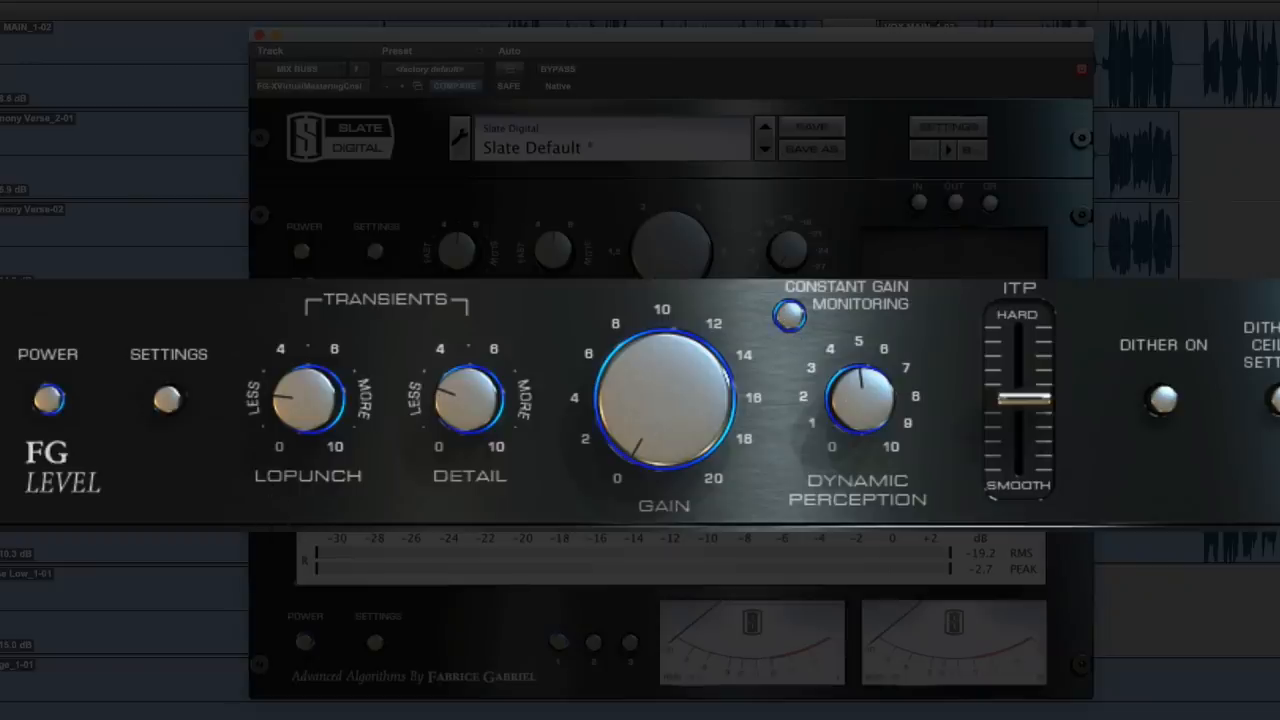
mouse_move(925, 470)
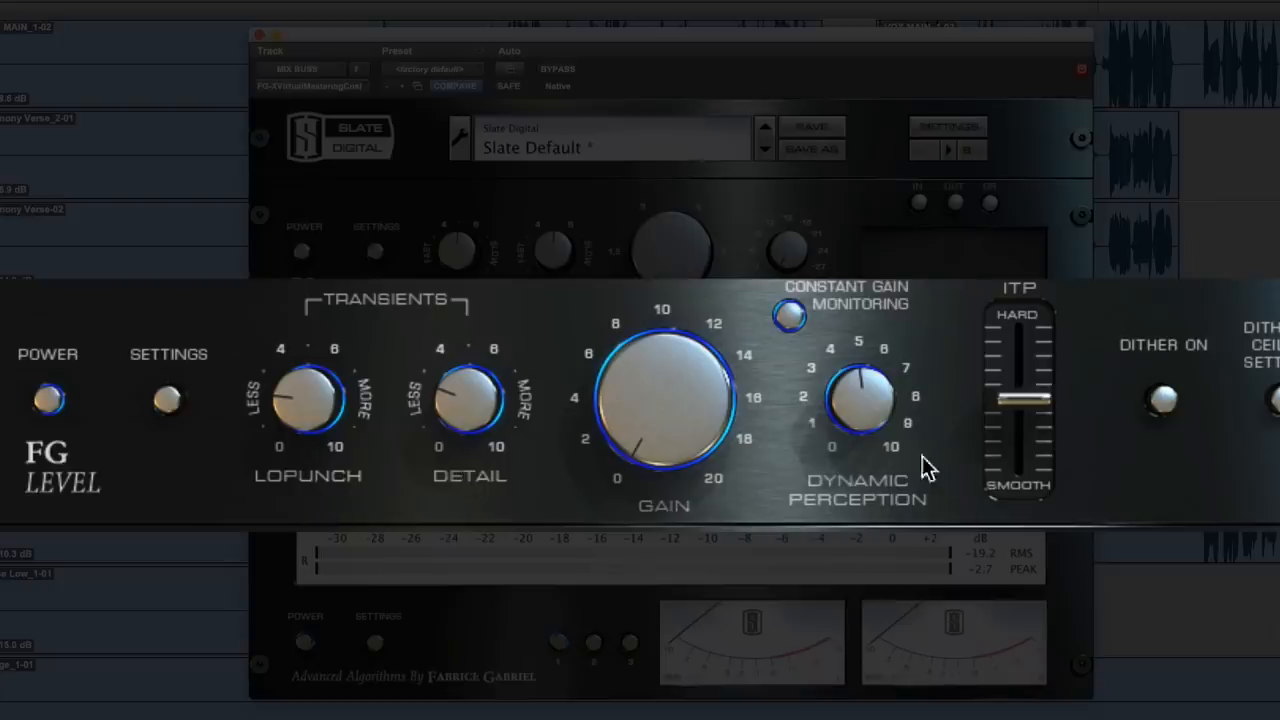
mouse_move(300, 450)
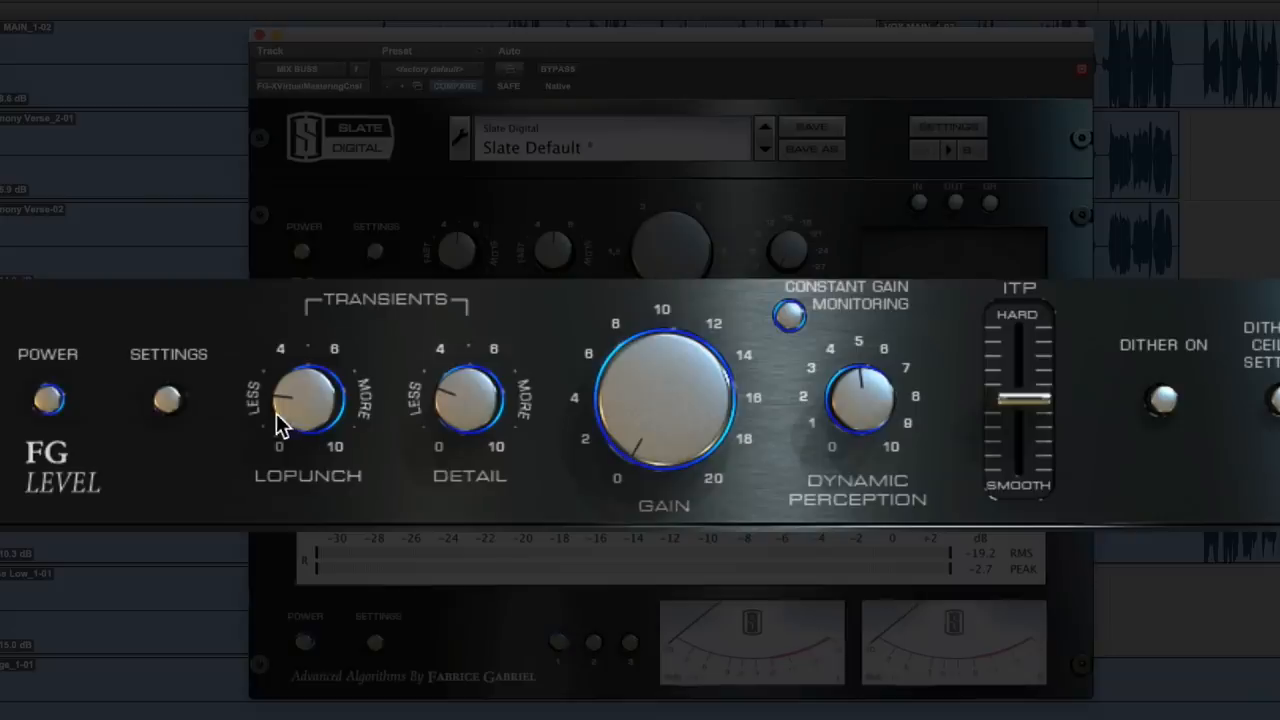
mouse_move(300, 413)
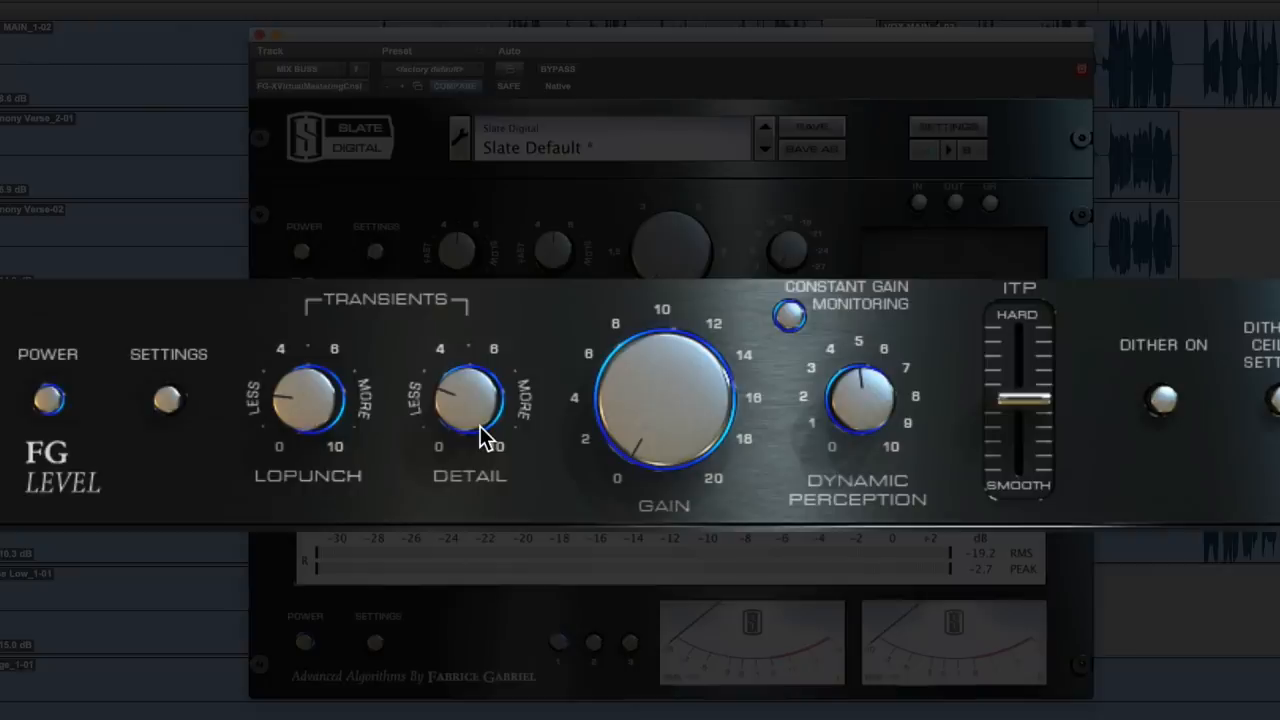
mouse_move(865, 375)
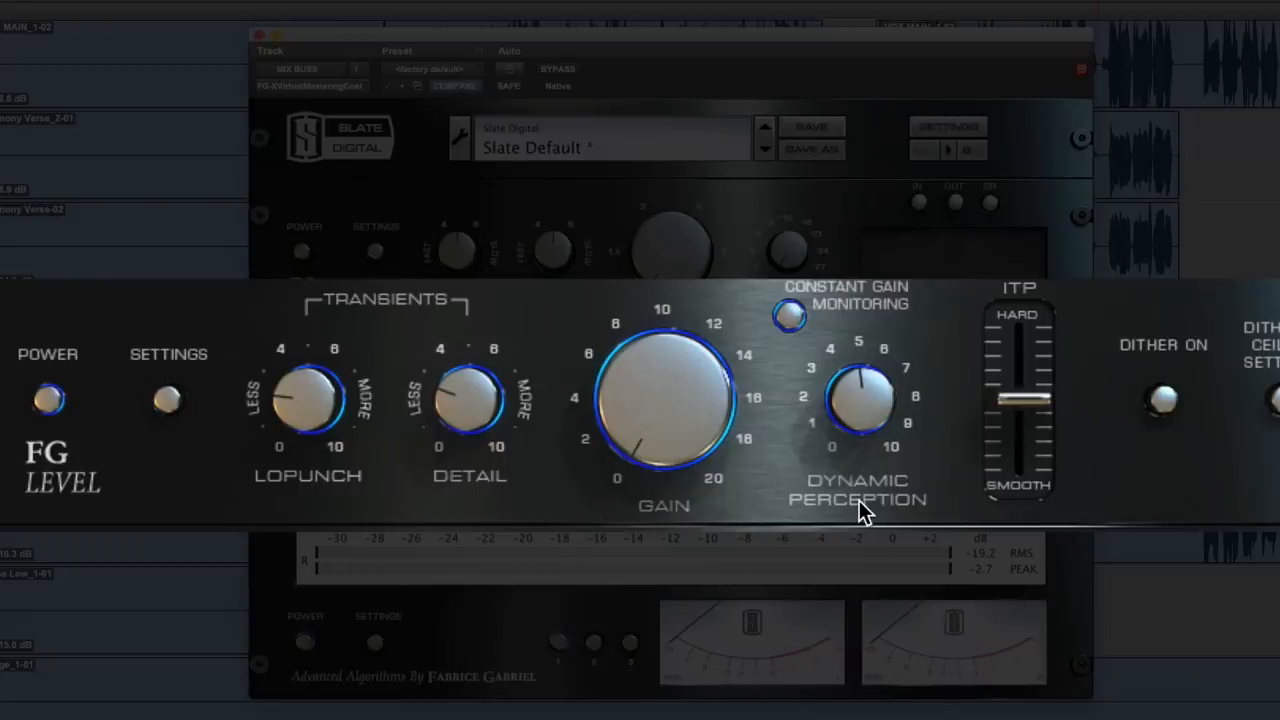
mouse_move(920, 290)
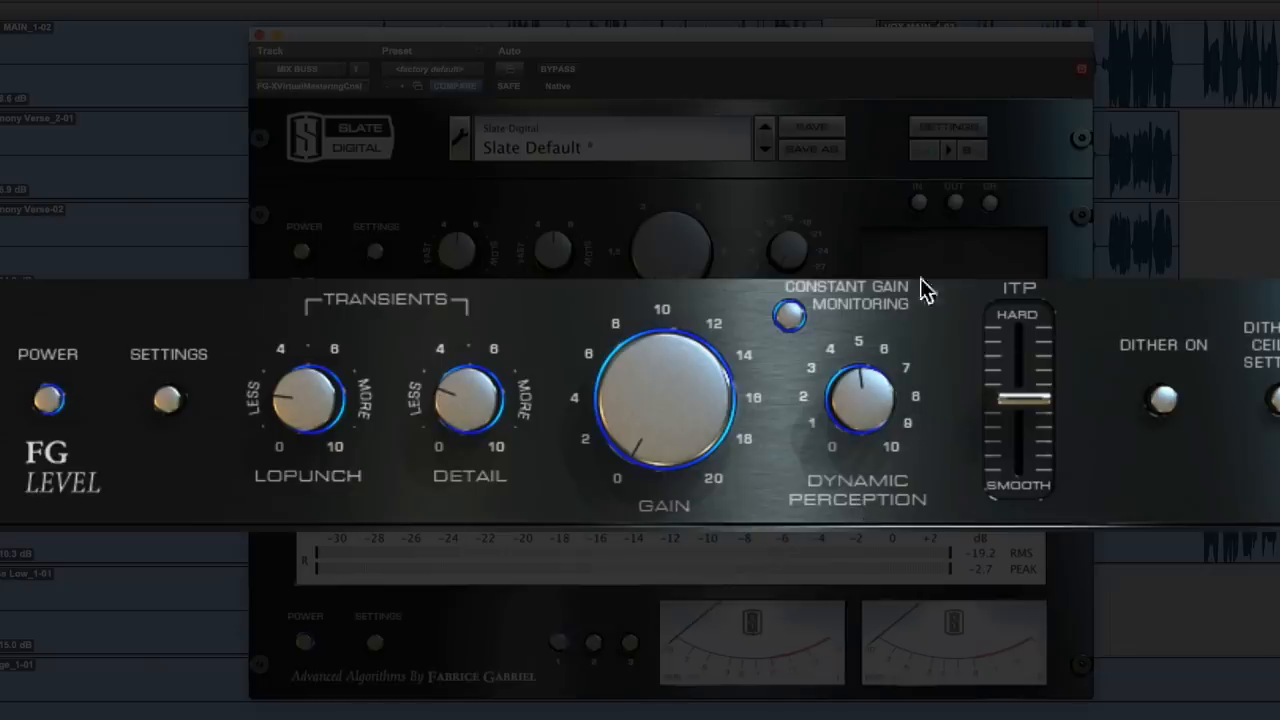
mouse_move(790, 435)
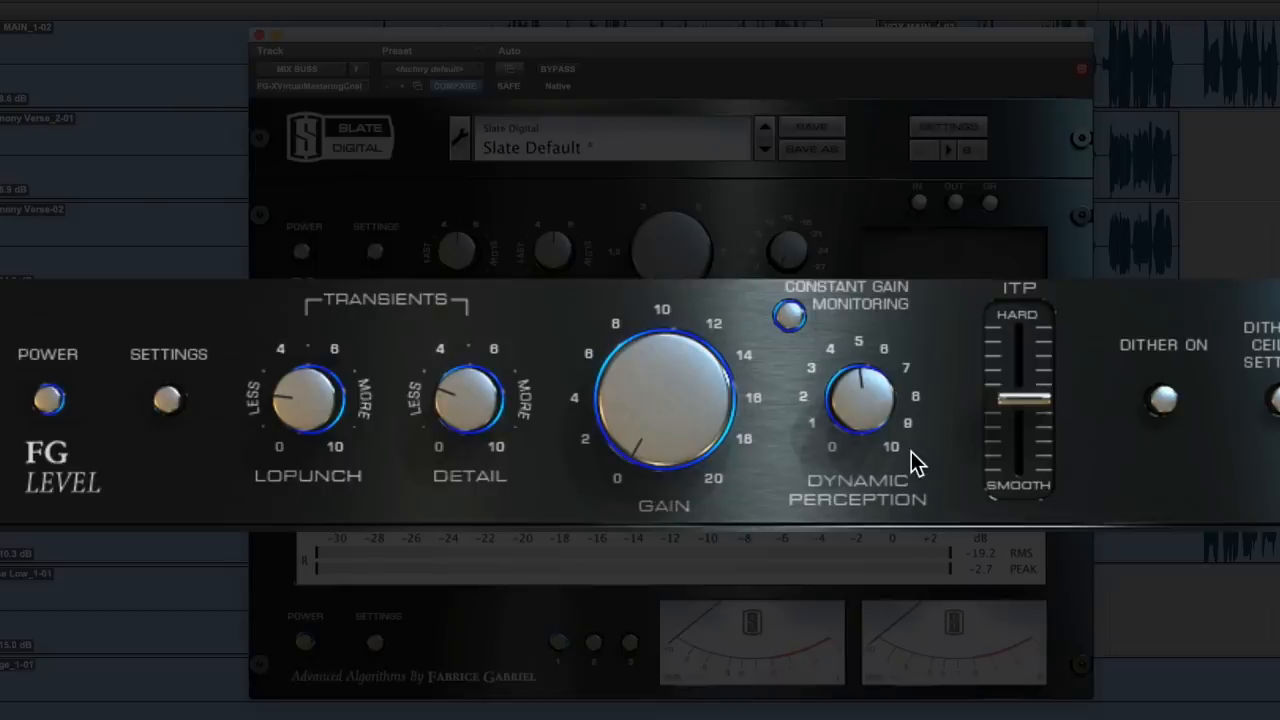
mouse_move(390, 487)
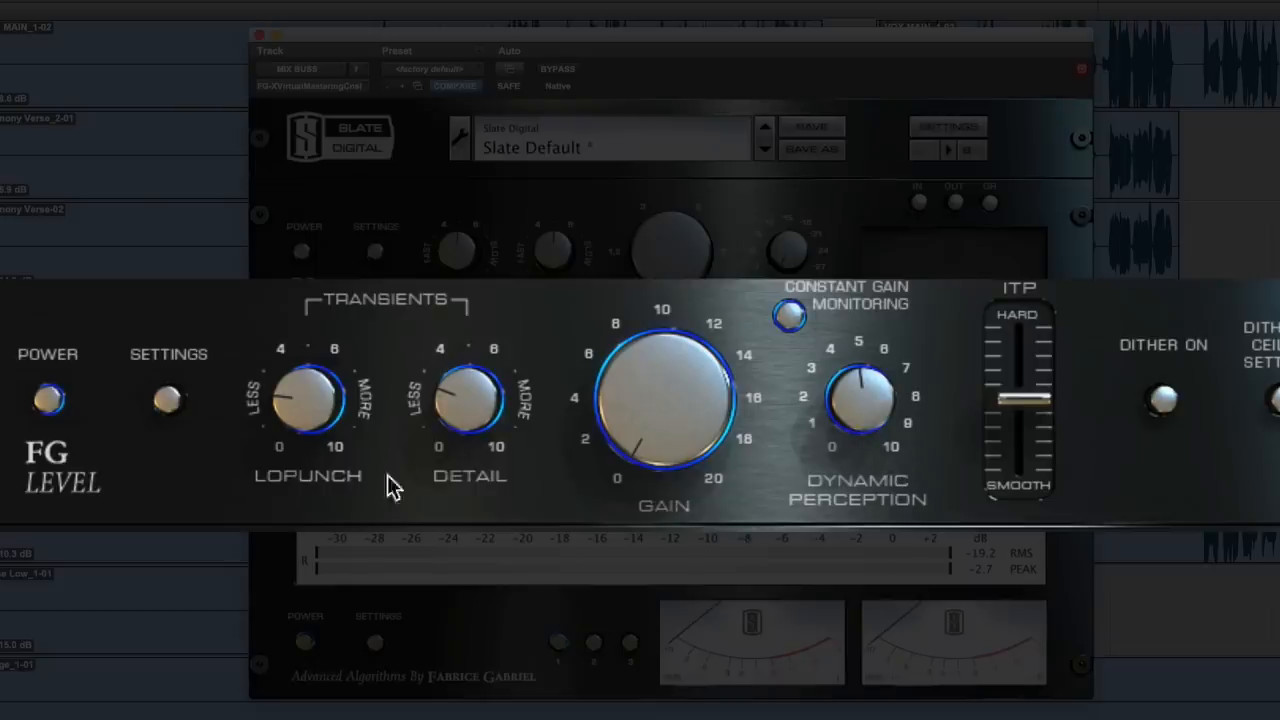
mouse_move(858, 497)
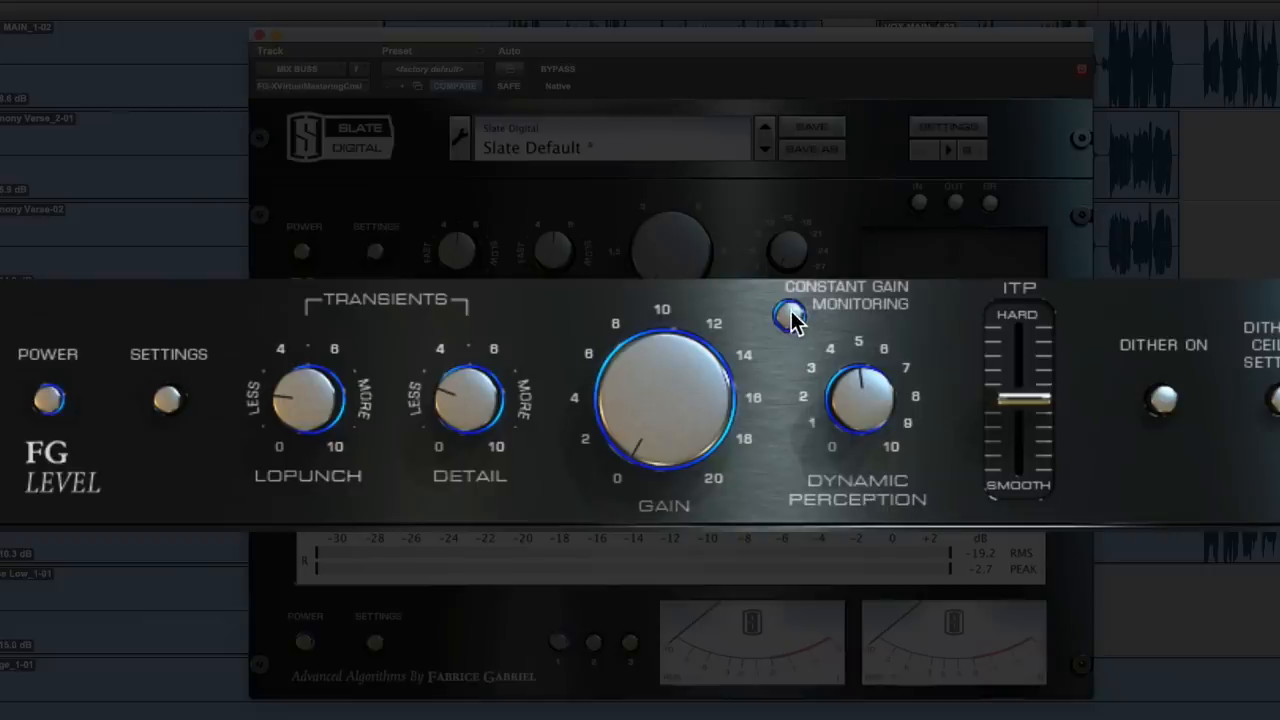
mouse_move(670, 430)
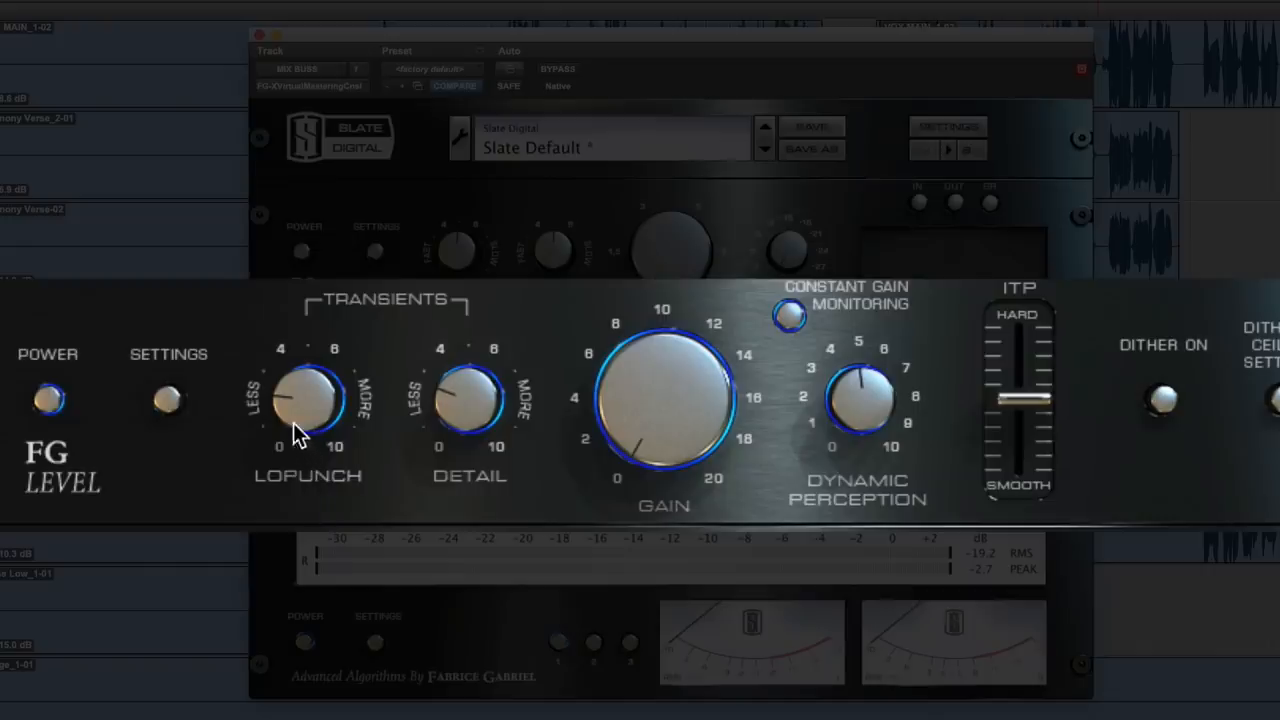
mouse_move(865, 415)
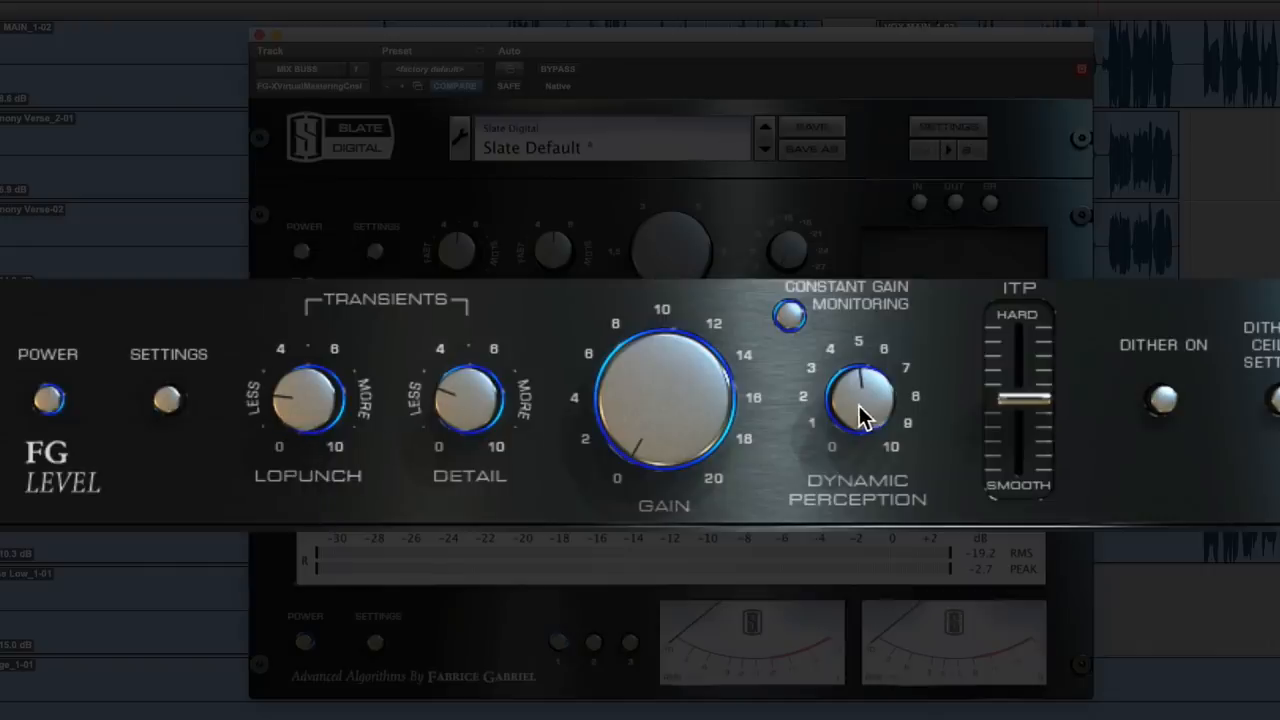
Toggle FG-X bypass five times to compare the new settings, ending bypassed.
click(569, 68)
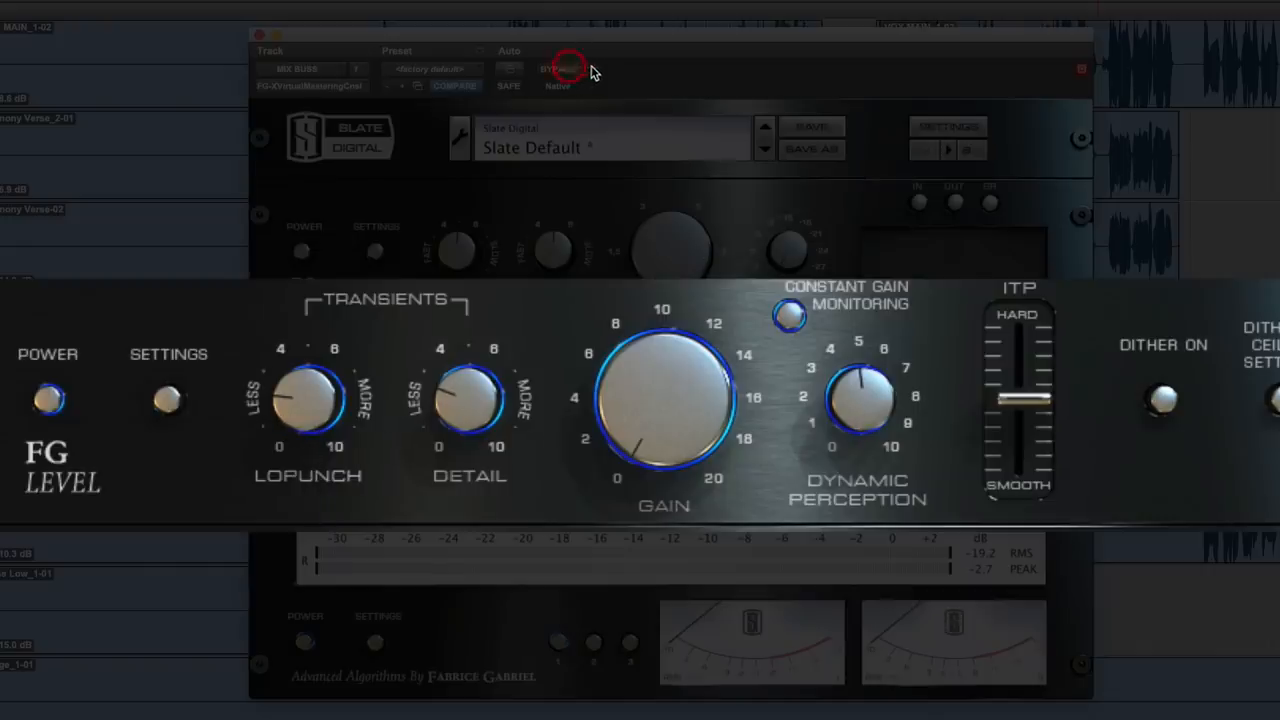
click(558, 69)
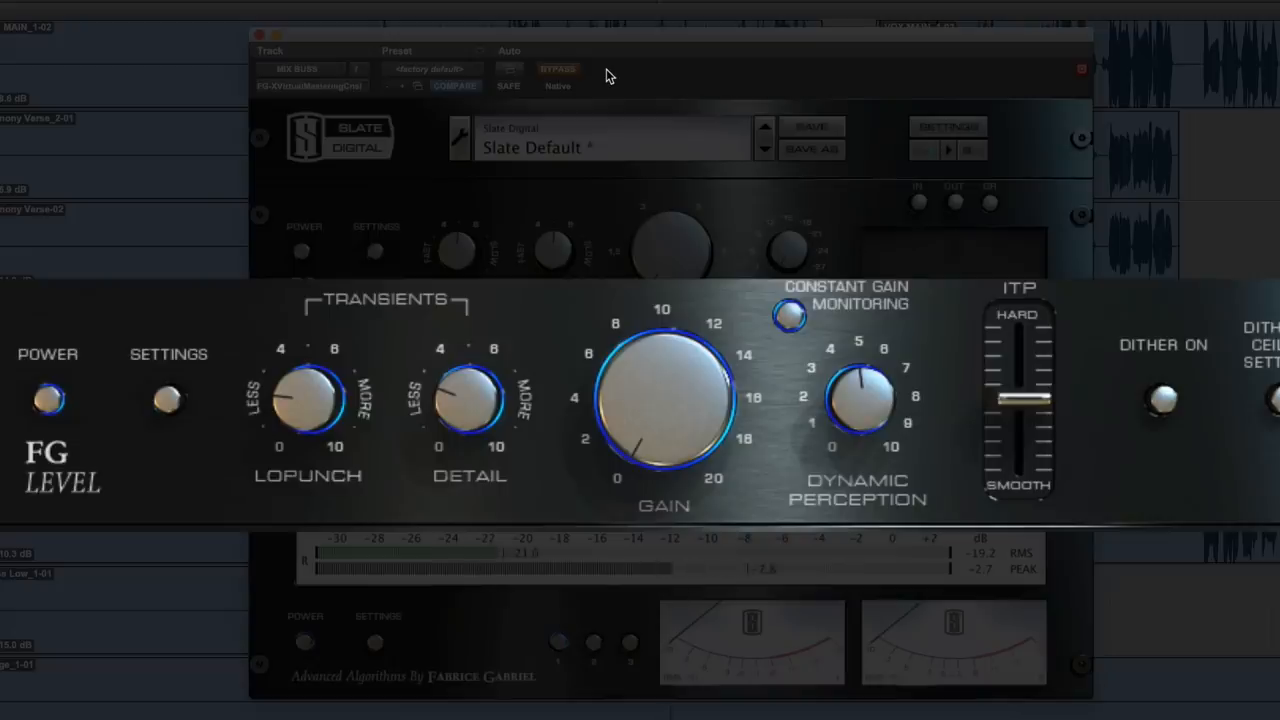
click(557, 69)
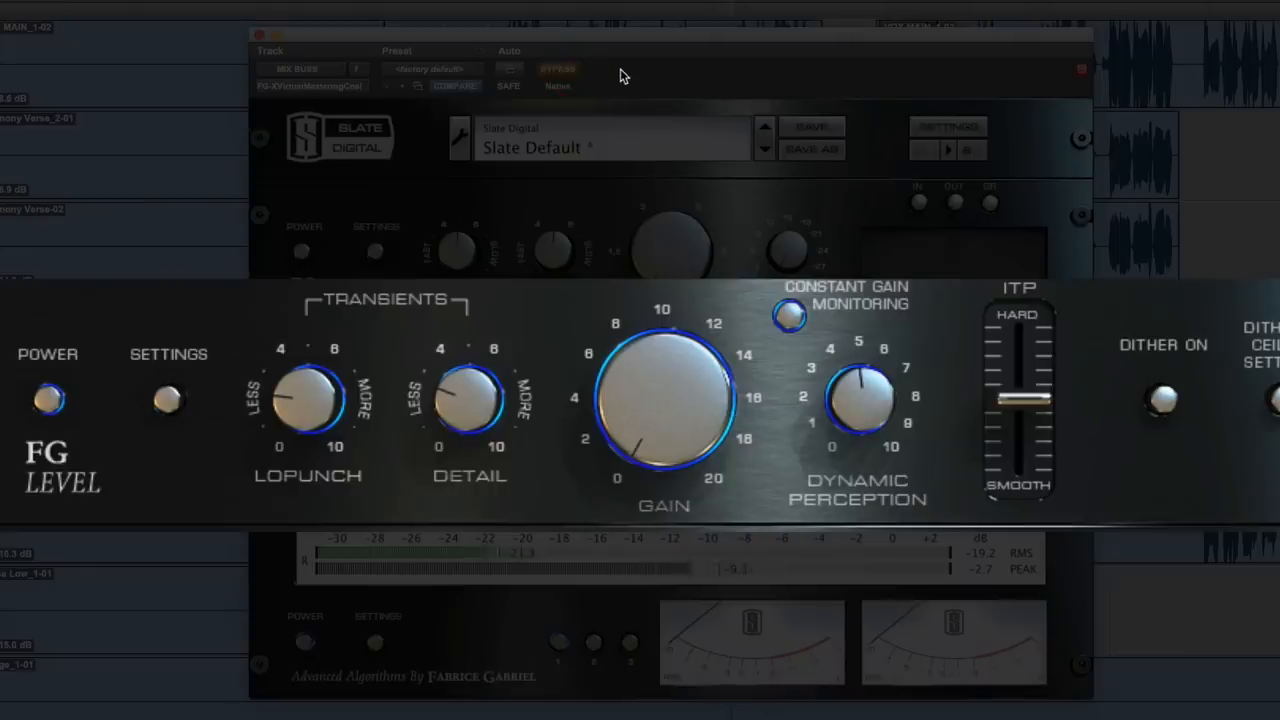
click(560, 68)
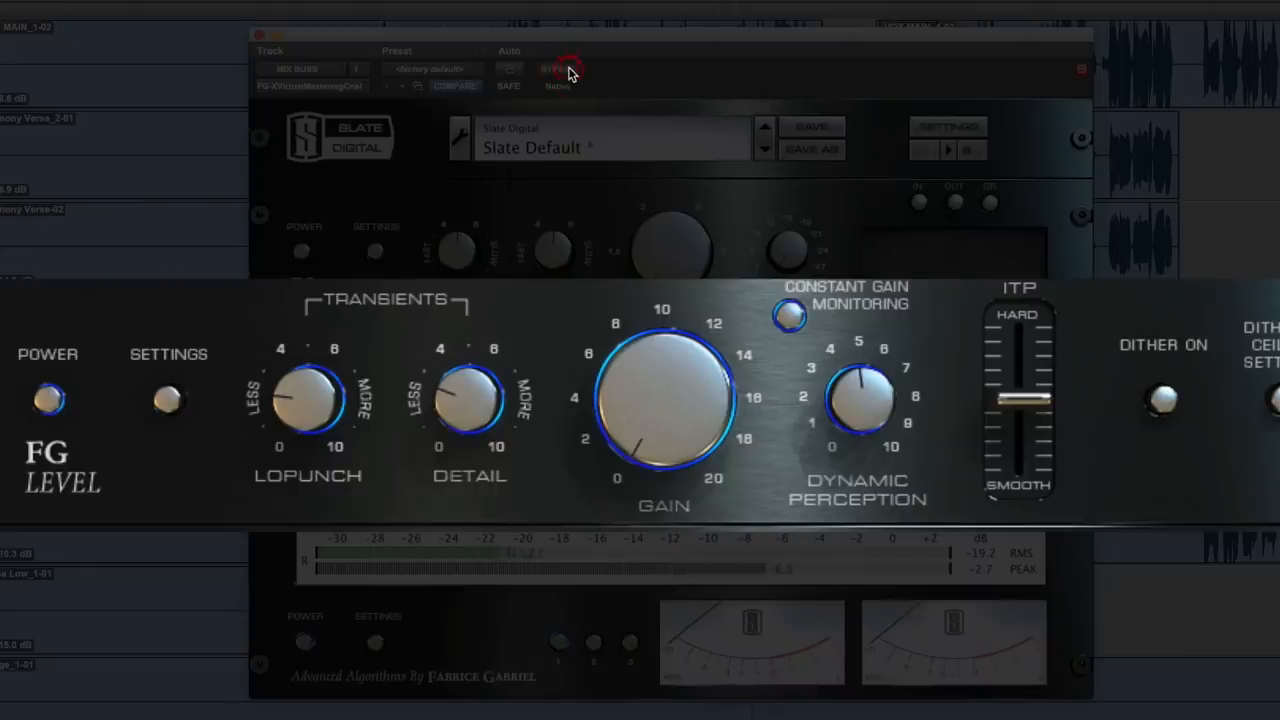
click(558, 68)
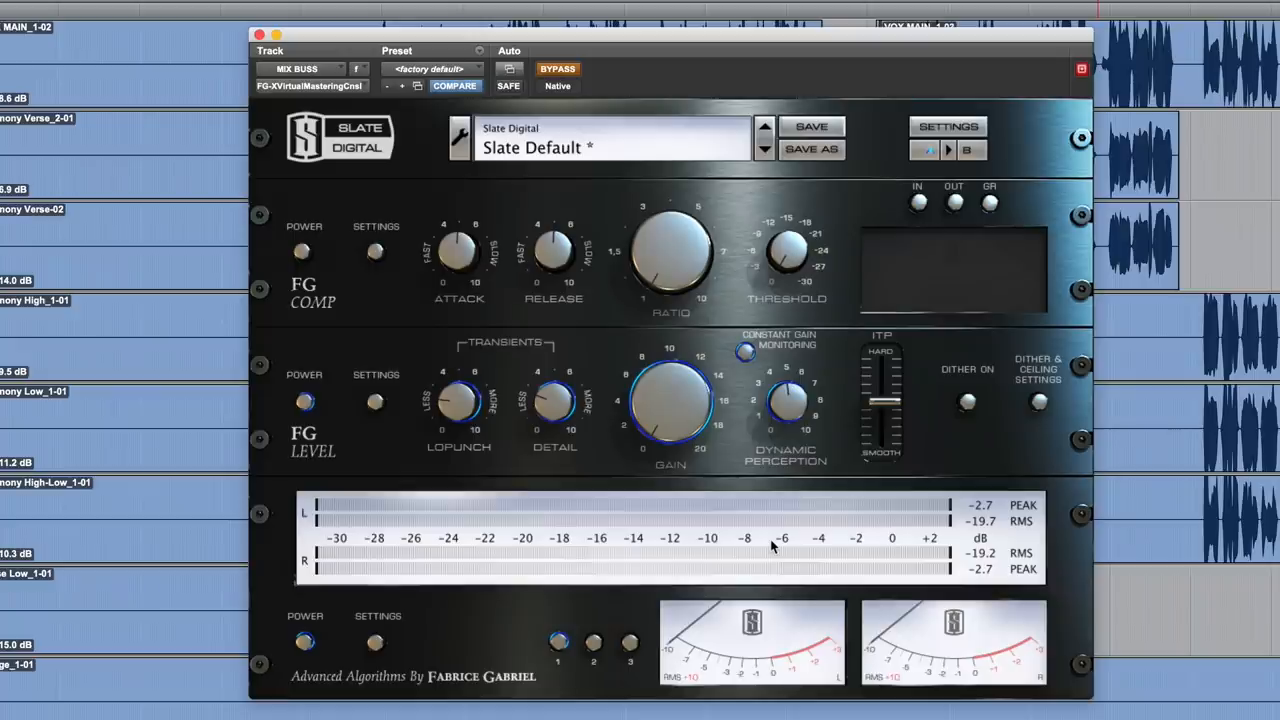
mouse_move(868, 510)
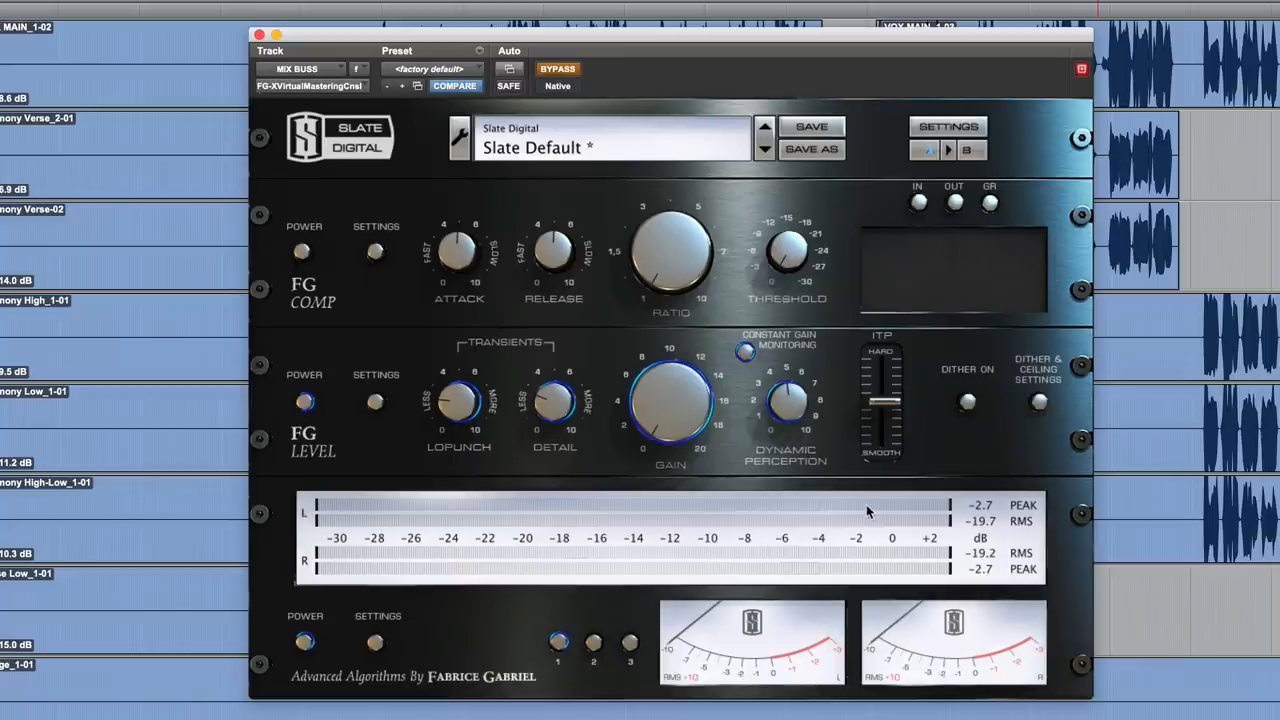